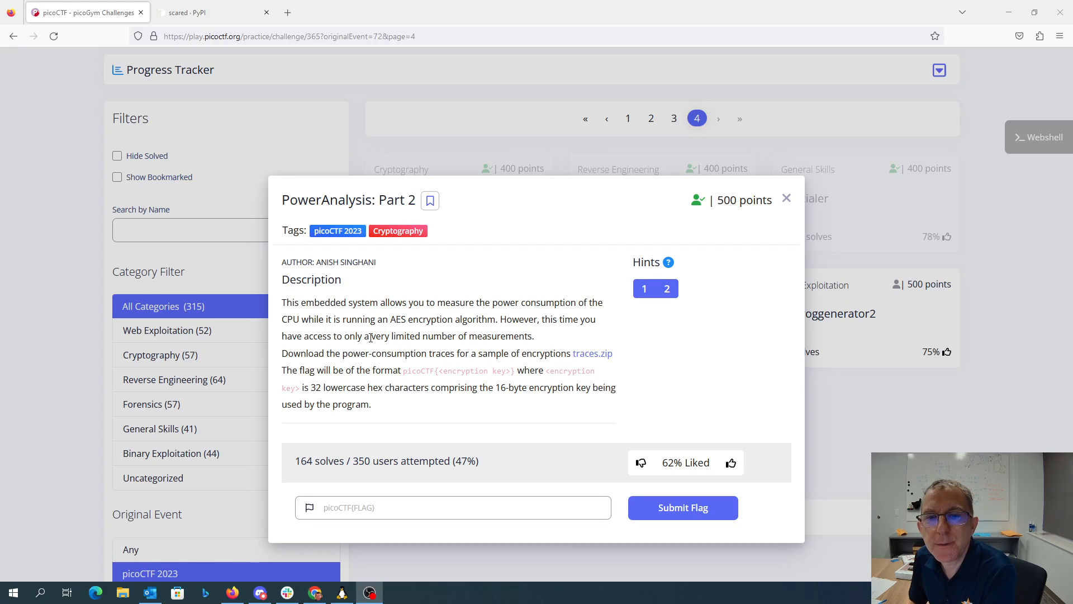
{"action": "mouse_move", "coordinate": [402, 296]}
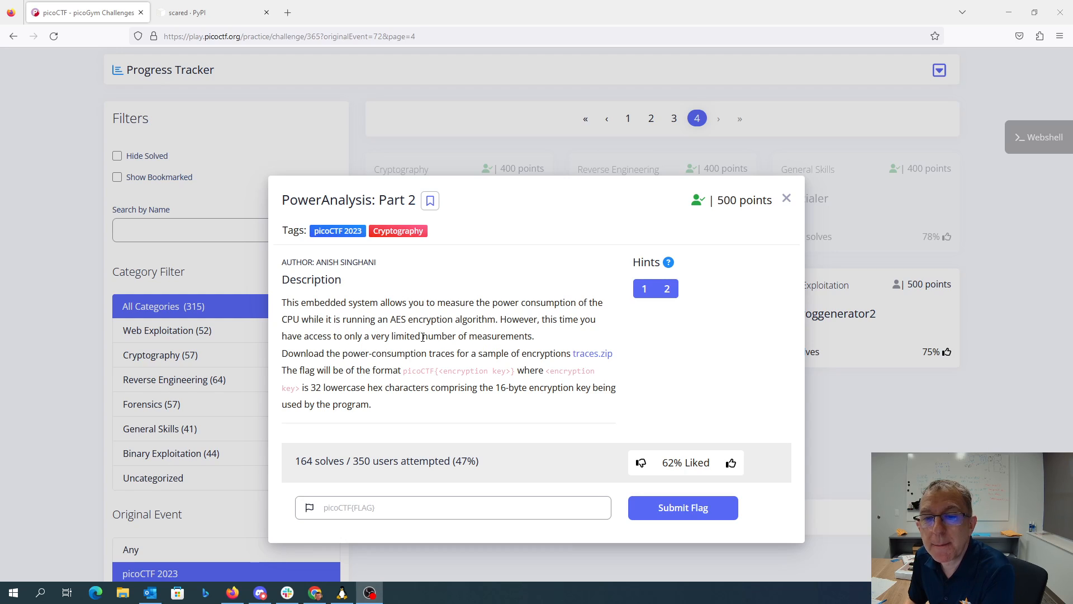
{"action": "mouse_move", "coordinate": [577, 362]}
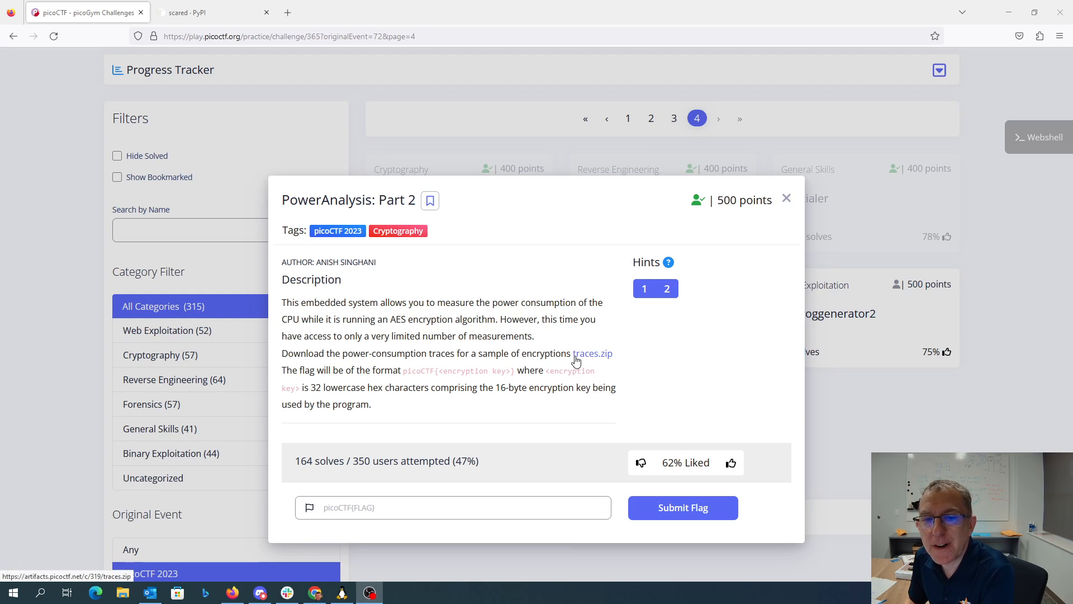
Step: Reveal hint 1 and hint 2 for PowerAnalysis: Part 2, then return to the terminal
{"action": "left_click", "coordinate": [644, 289]}
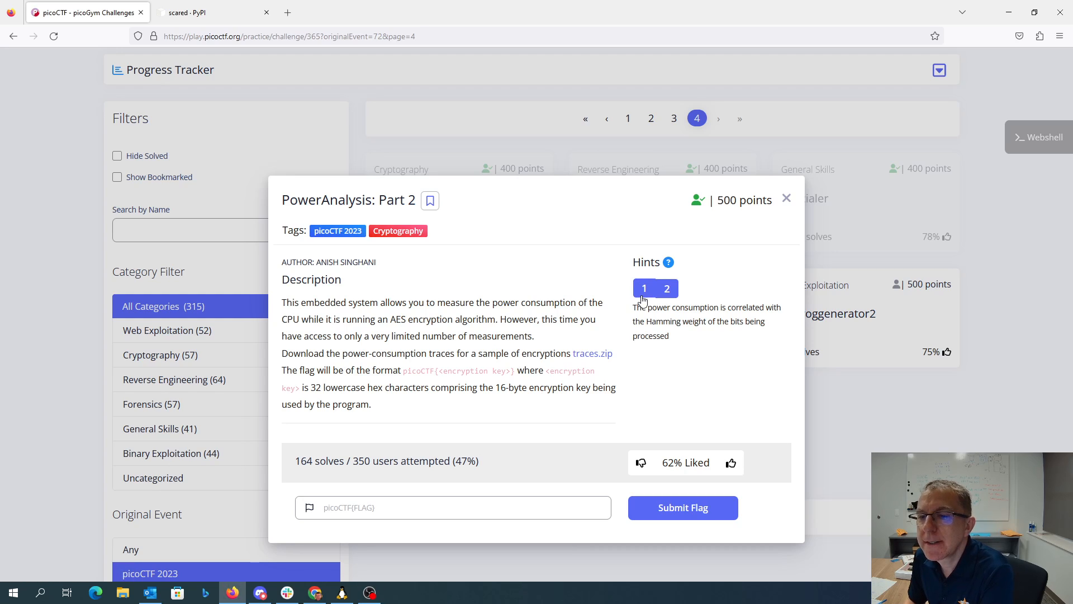
{"action": "left_click", "coordinate": [666, 289]}
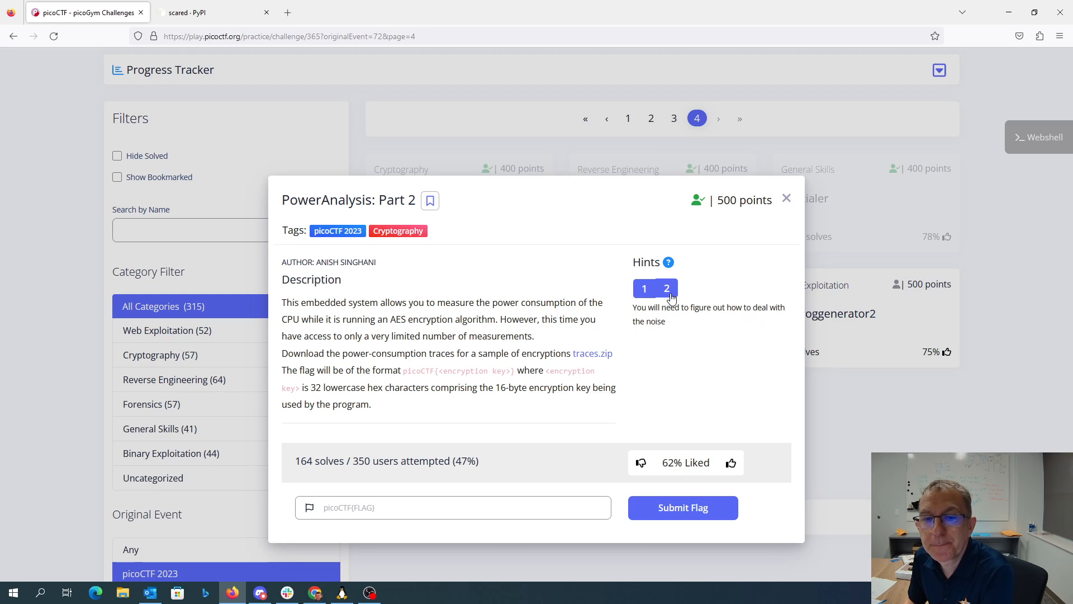
{"action": "left_click", "coordinate": [342, 592]}
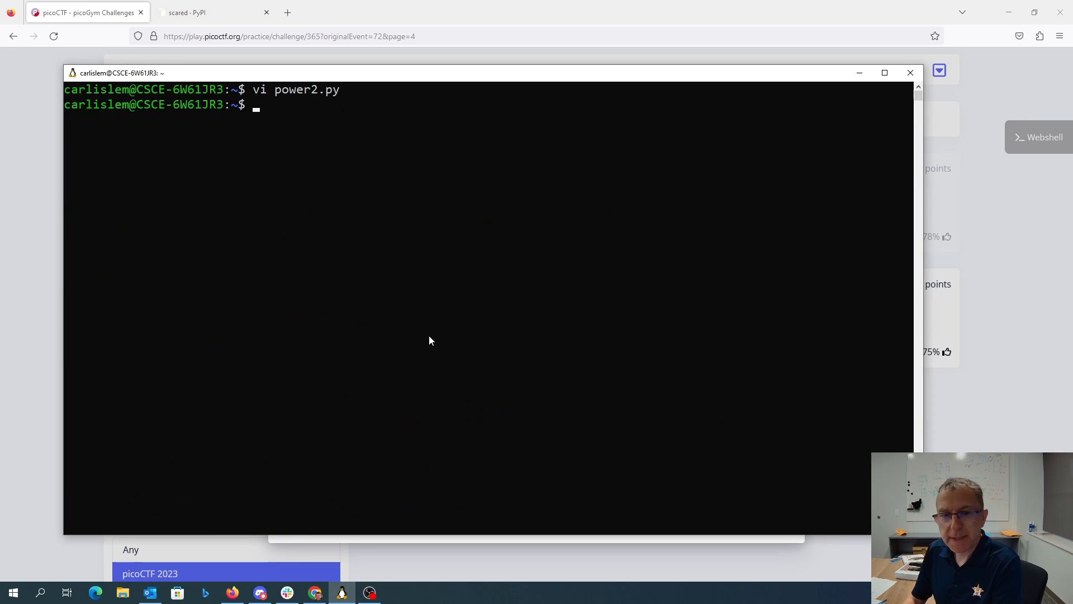
Step: List the trace files with 'ls traces' and open power2.py in vi
{"action": "type", "text": "ls traces"}
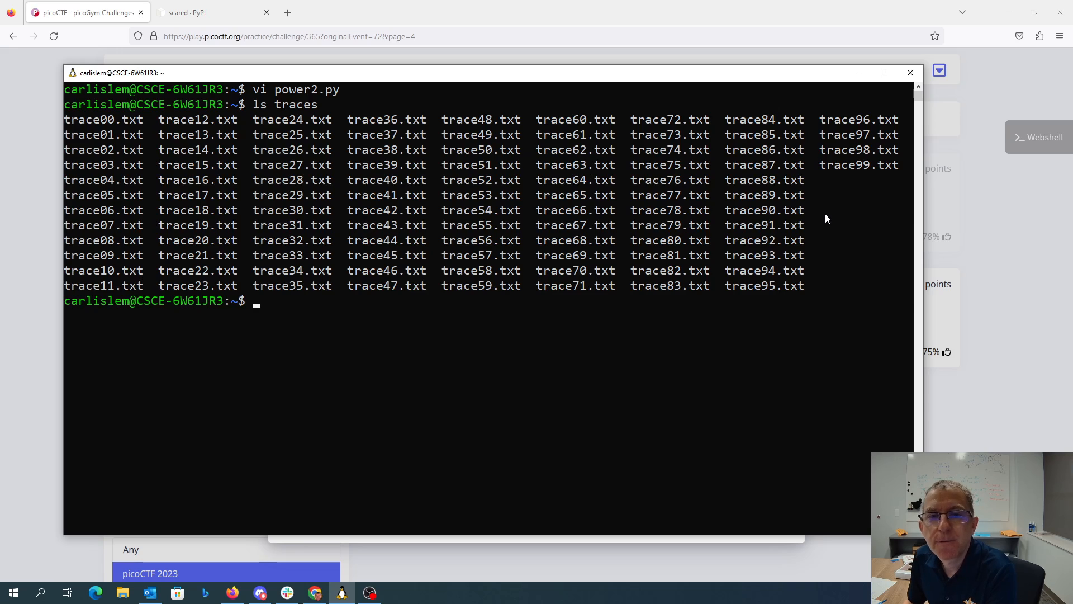
{"action": "type", "text": "vi p"}
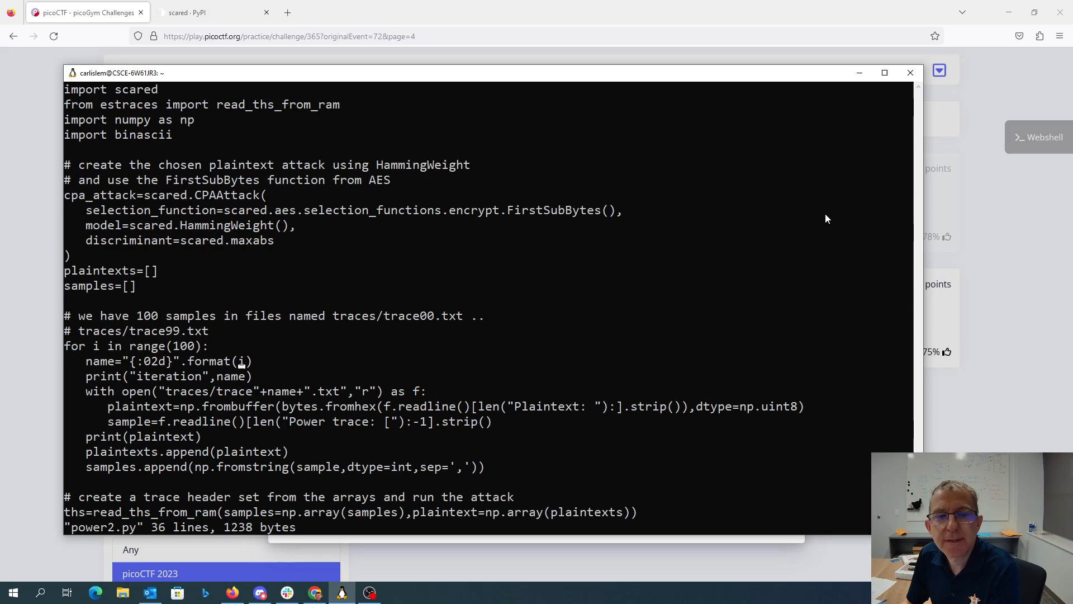
{"action": "mouse_move", "coordinate": [145, 380]}
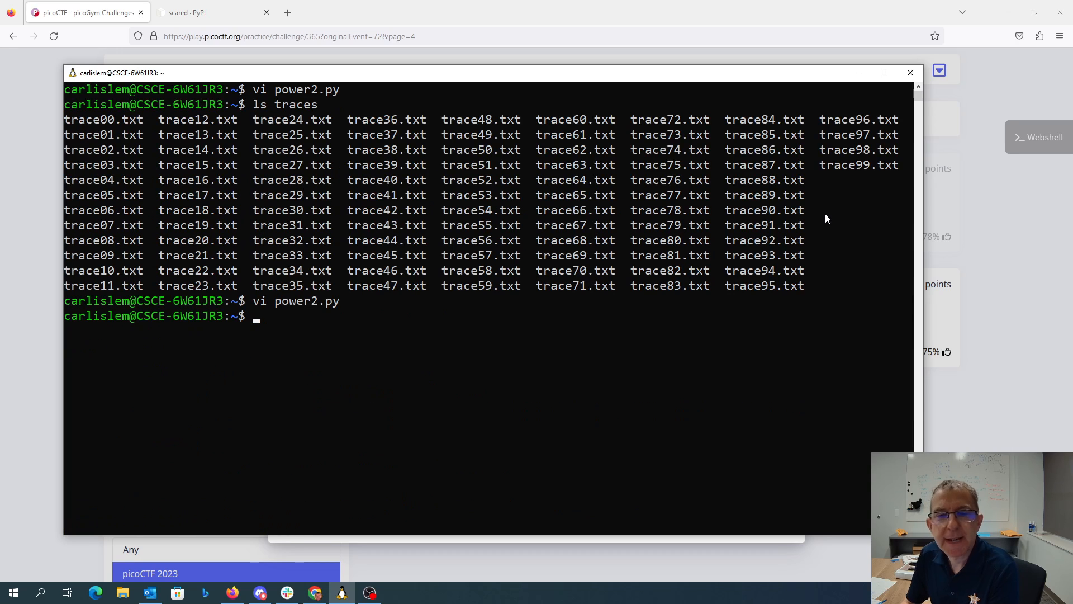
Step: Print traces/trace00.txt to see its plaintext hex and power-trace values
{"action": "type", "text": "cat traces"}
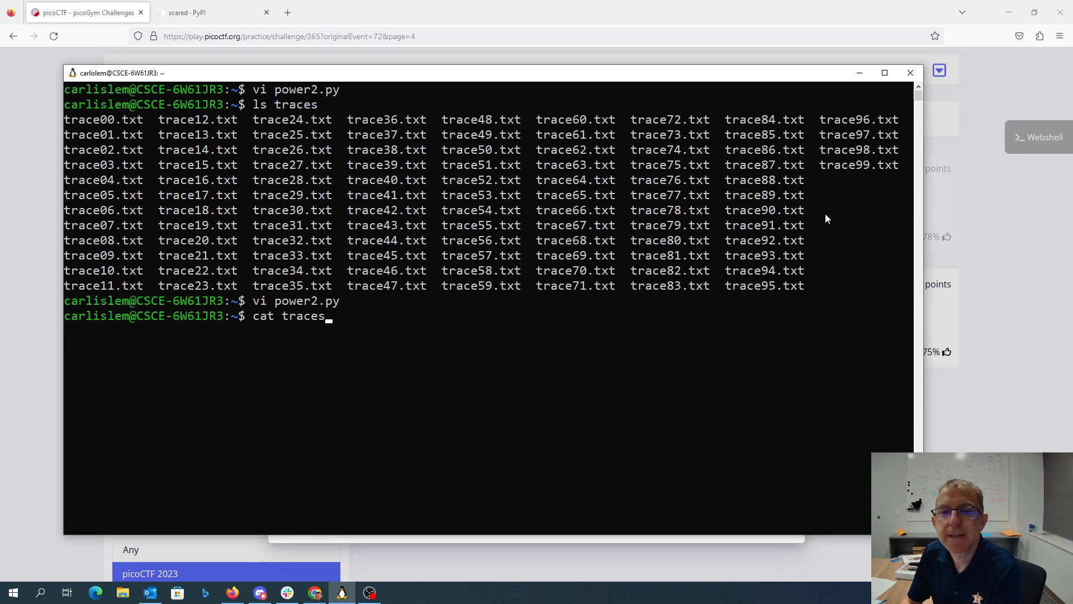
{"action": "type", "text": "/trace00.t"}
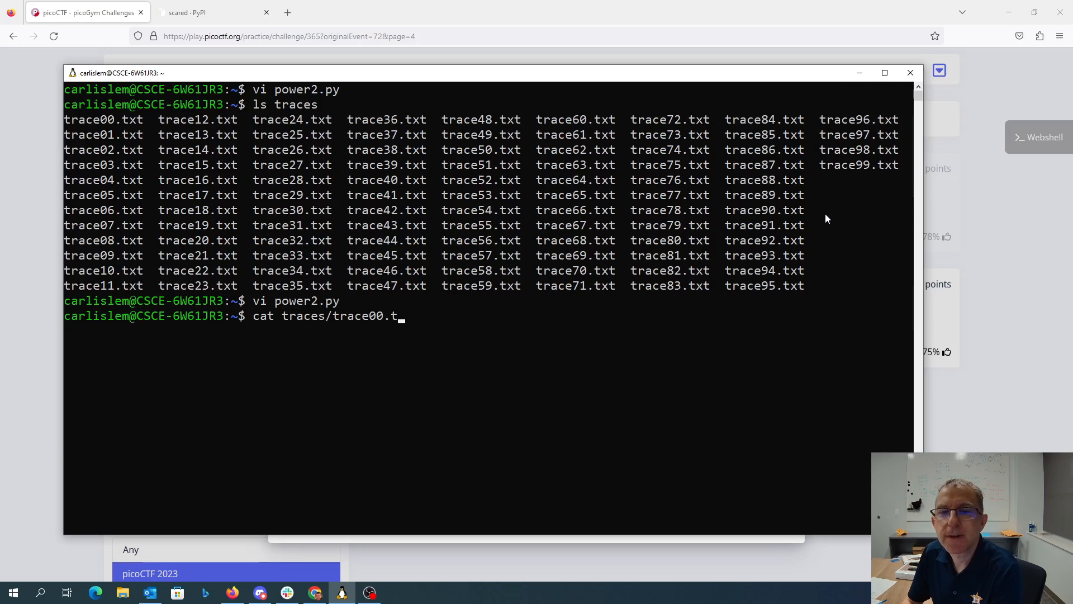
{"action": "key", "text": "Enter"}
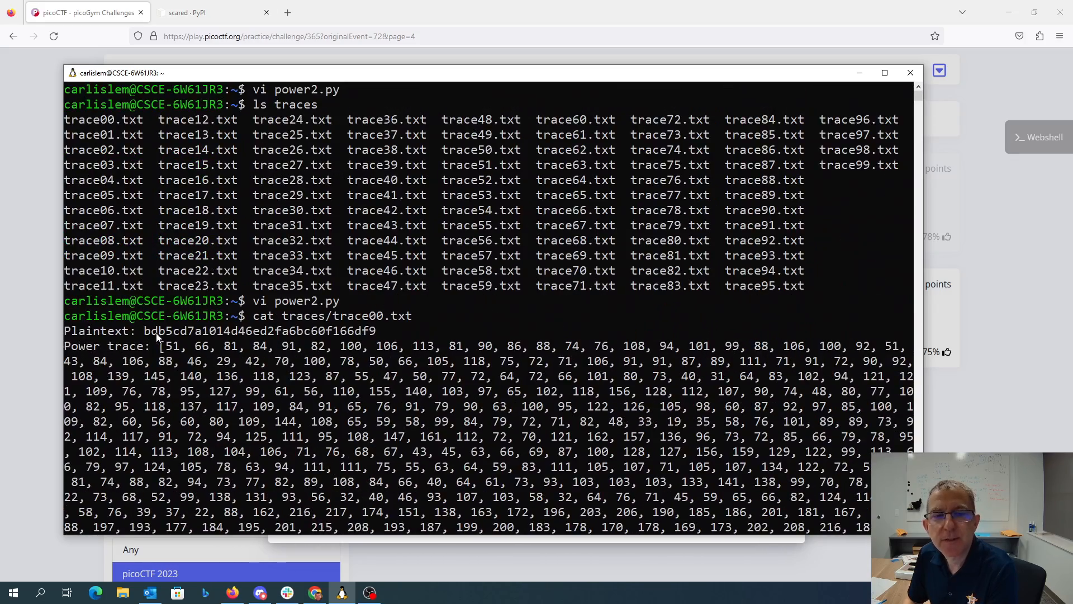
{"action": "mouse_move", "coordinate": [99, 352]}
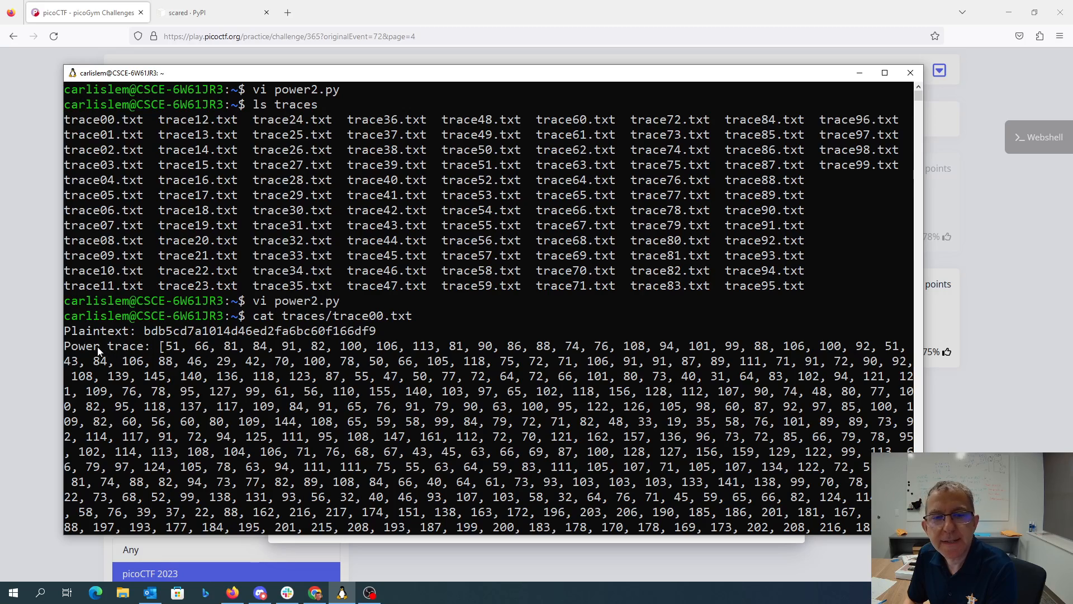
{"action": "mouse_move", "coordinate": [250, 358]}
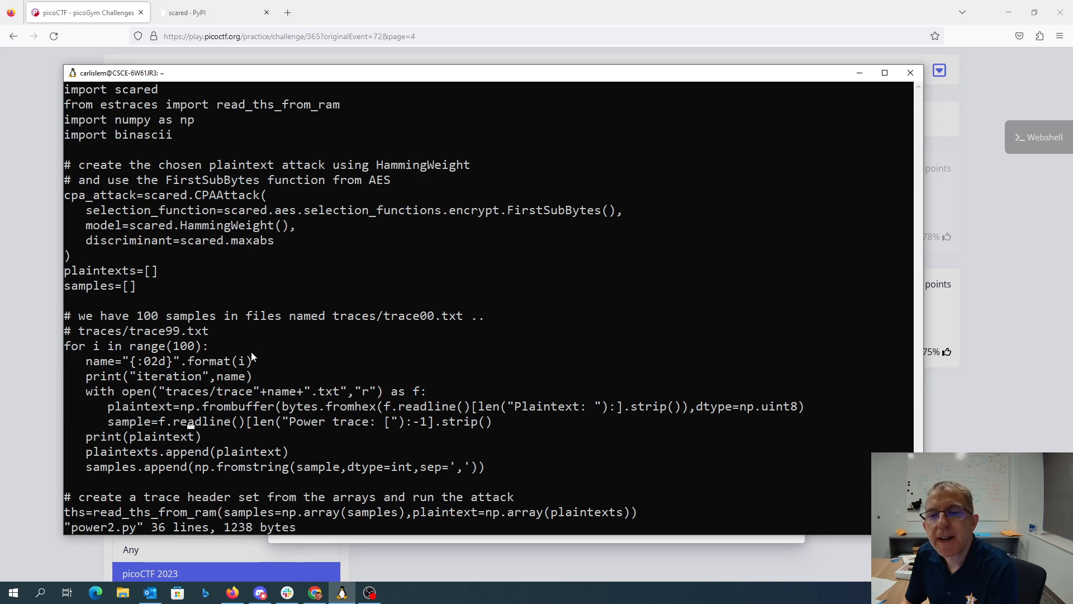
{"action": "mouse_move", "coordinate": [458, 410]}
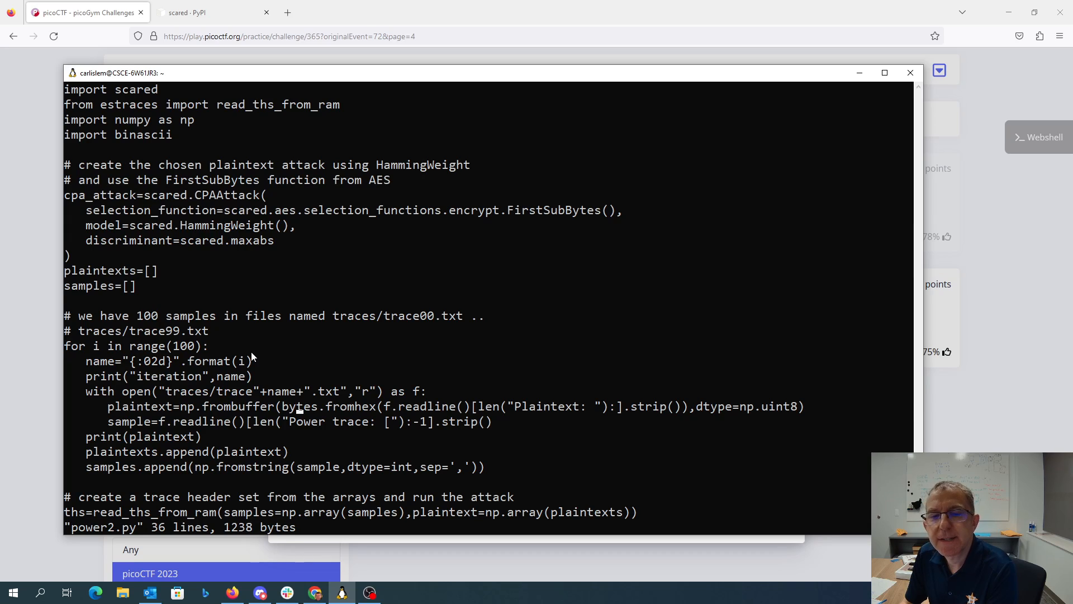
{"action": "mouse_move", "coordinate": [401, 412]}
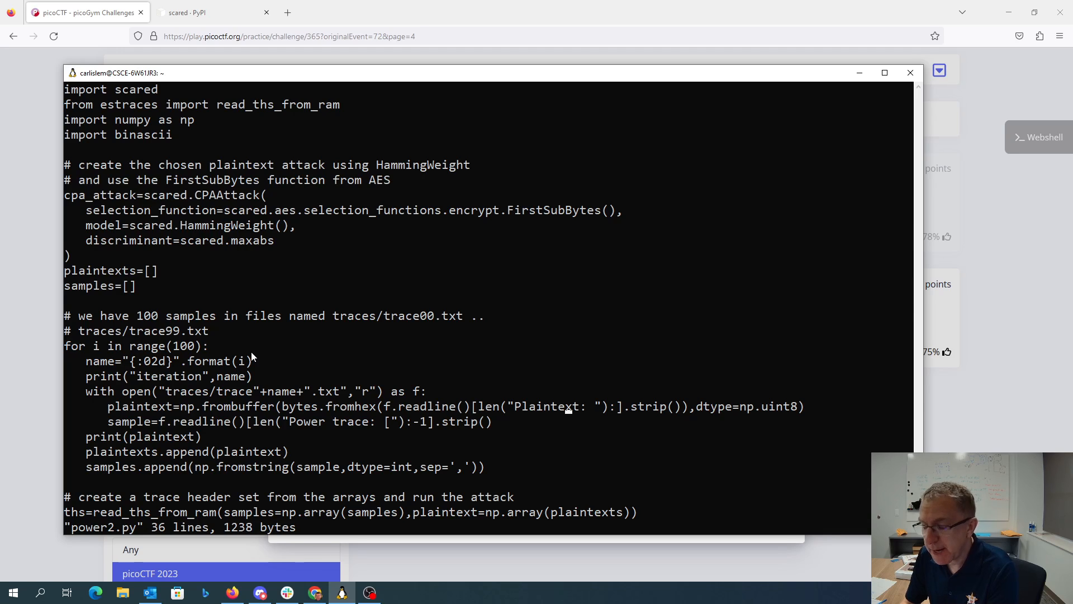
{"action": "mouse_move", "coordinate": [713, 411]}
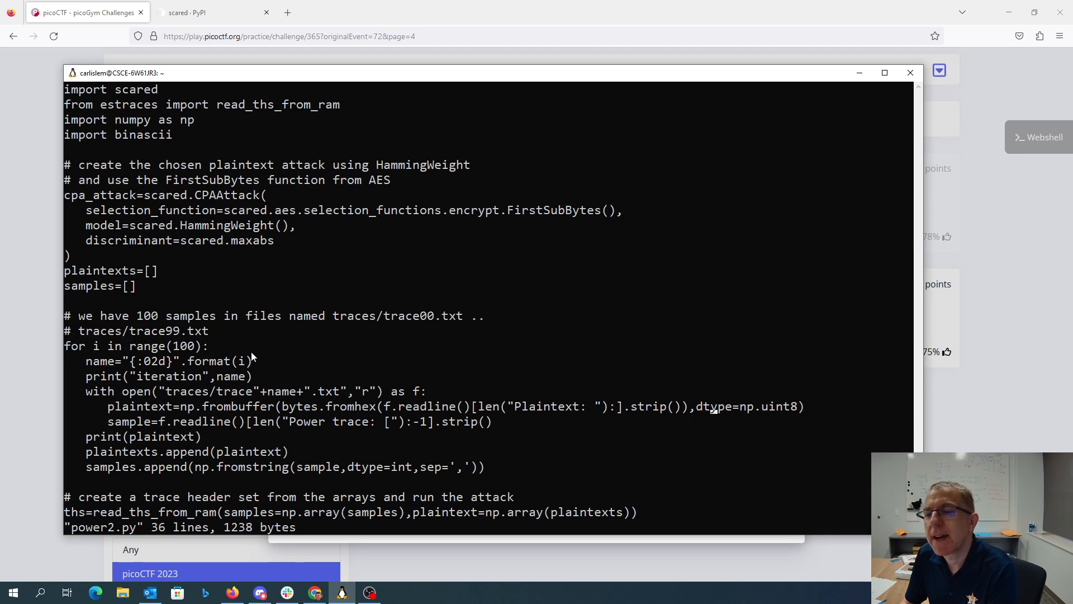
{"action": "mouse_move", "coordinate": [779, 411]}
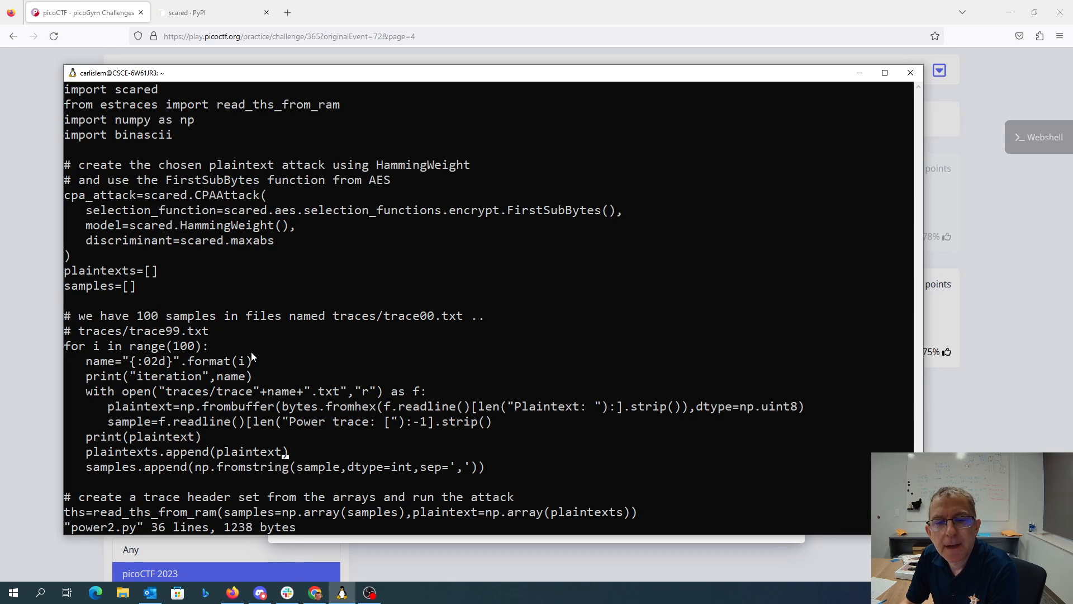
{"action": "mouse_move", "coordinate": [423, 470]}
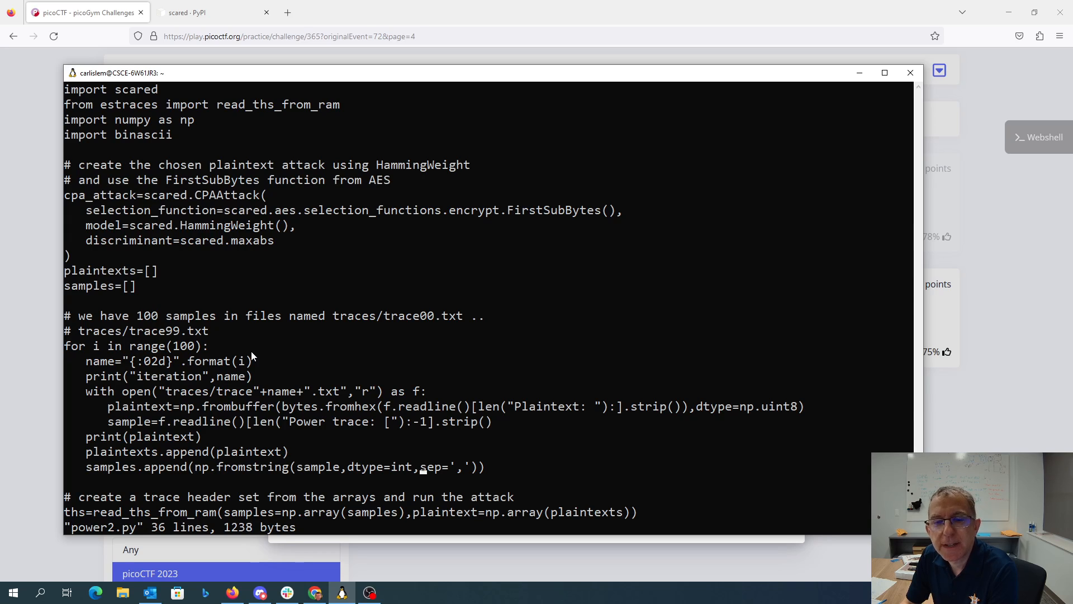
{"action": "mouse_move", "coordinate": [251, 352]}
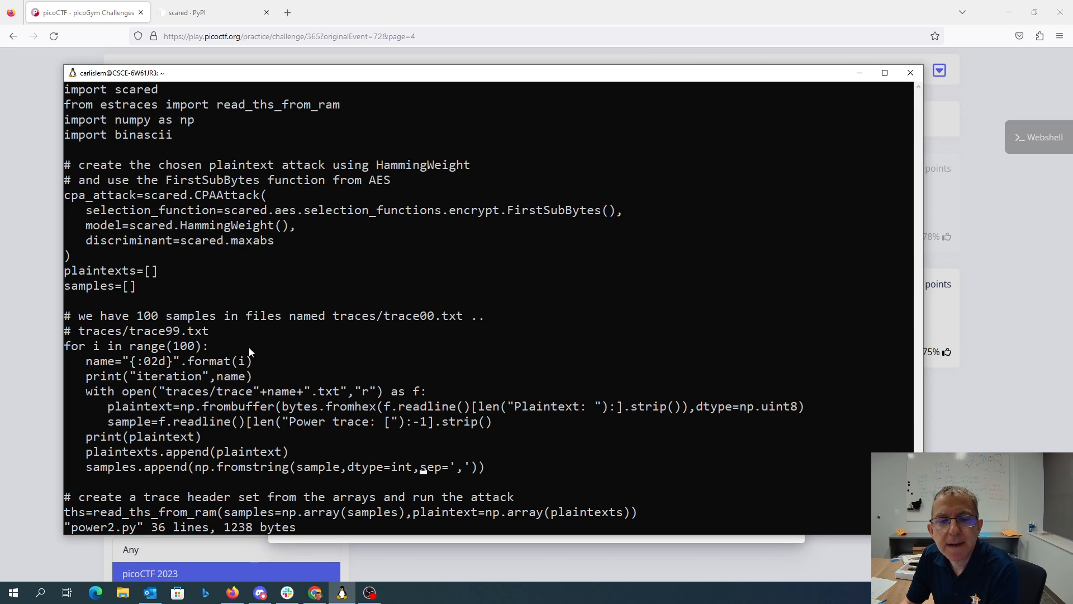
{"action": "scroll", "scroll_direction": "down", "scroll_amount": 3}
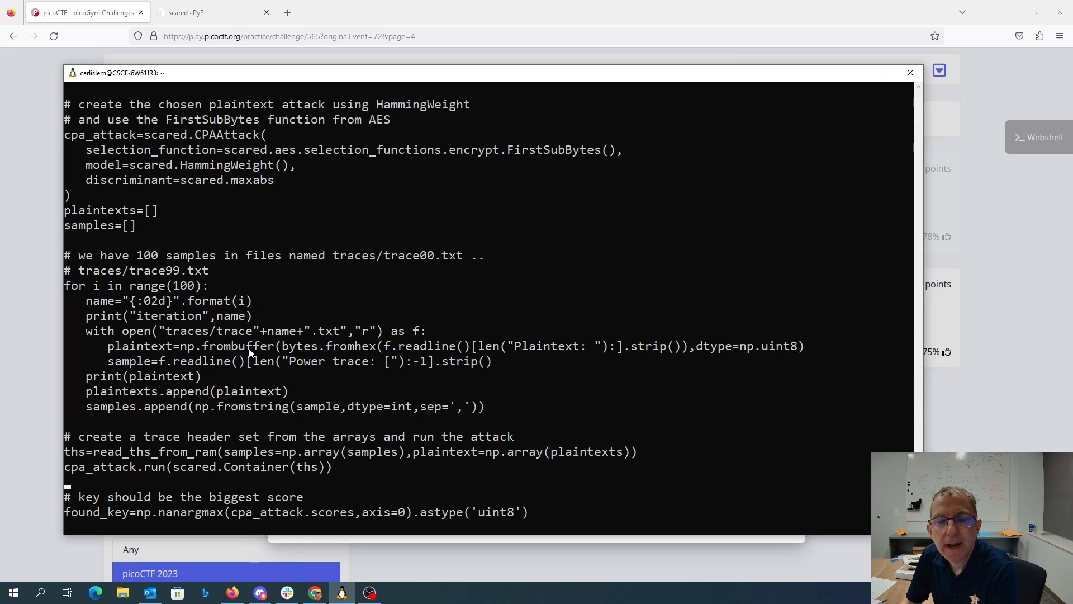
{"action": "scroll", "scroll_direction": "down", "scroll_amount": 3}
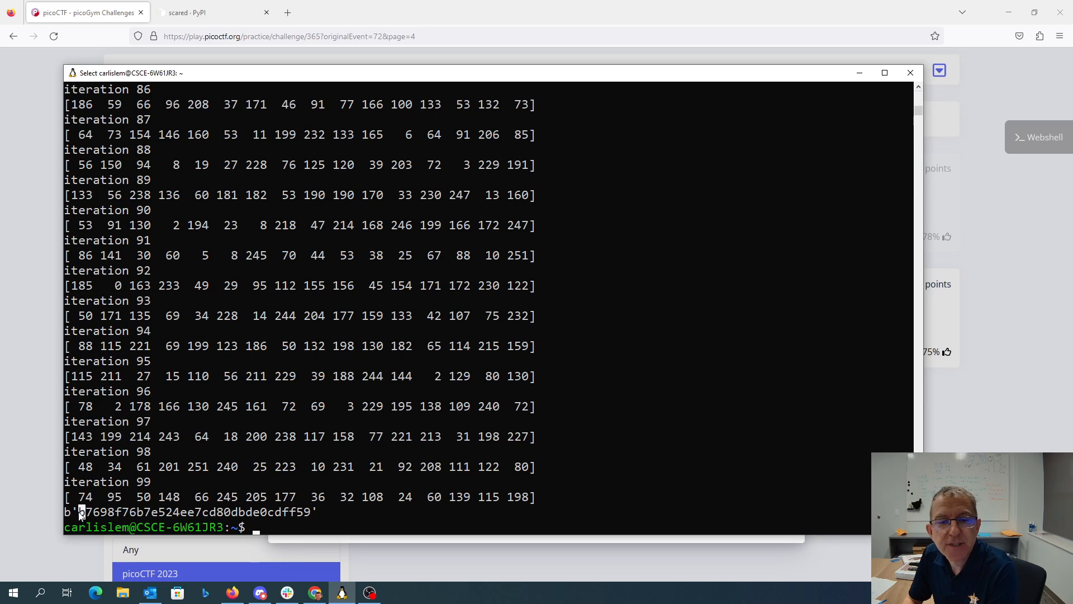
Step: Select the recovered key hex string from the script output and switch to the browser
{"action": "left_click_drag", "start_coordinate": [79, 510], "coordinate": [308, 511]}
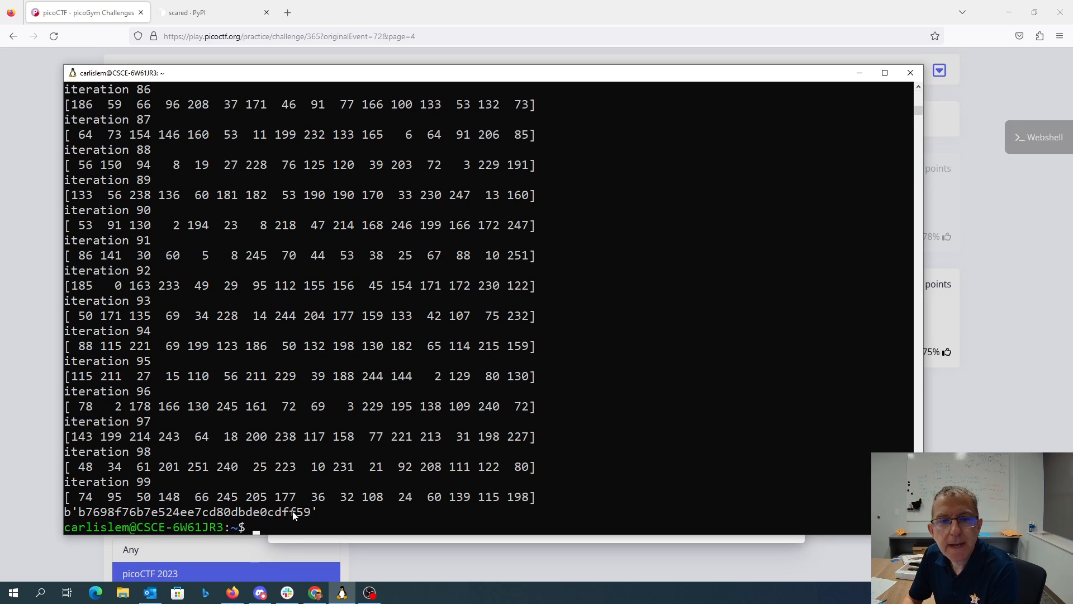
{"action": "left_click", "coordinate": [910, 73]}
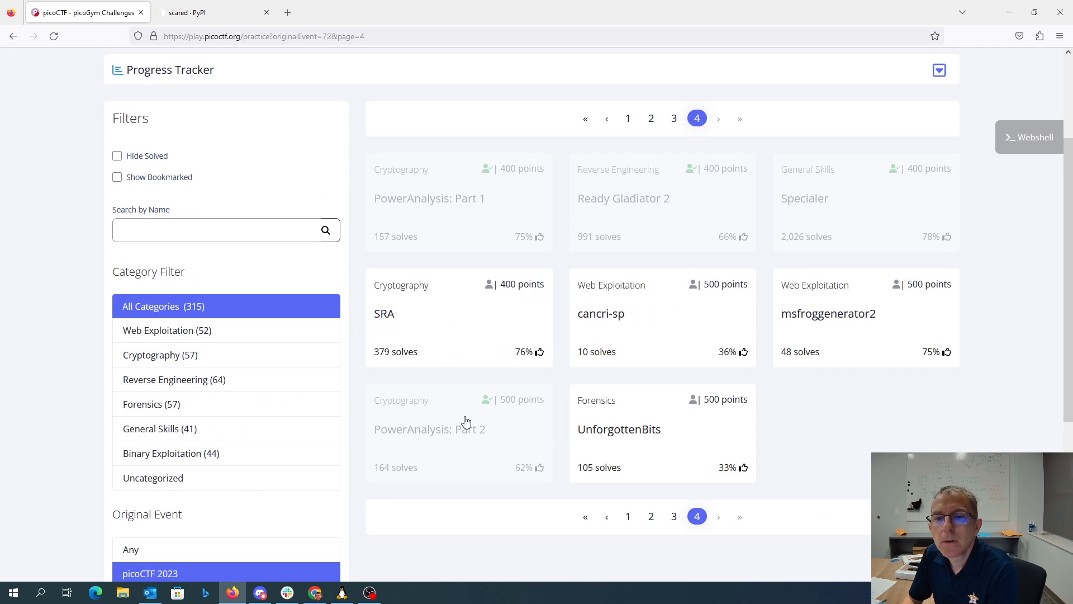
Step: Submit picoCTF{b7698f76b7e524ee7cd80dbde0cdff59} as the PowerAnalysis: Part 2 flag
{"action": "left_click", "coordinate": [430, 430]}
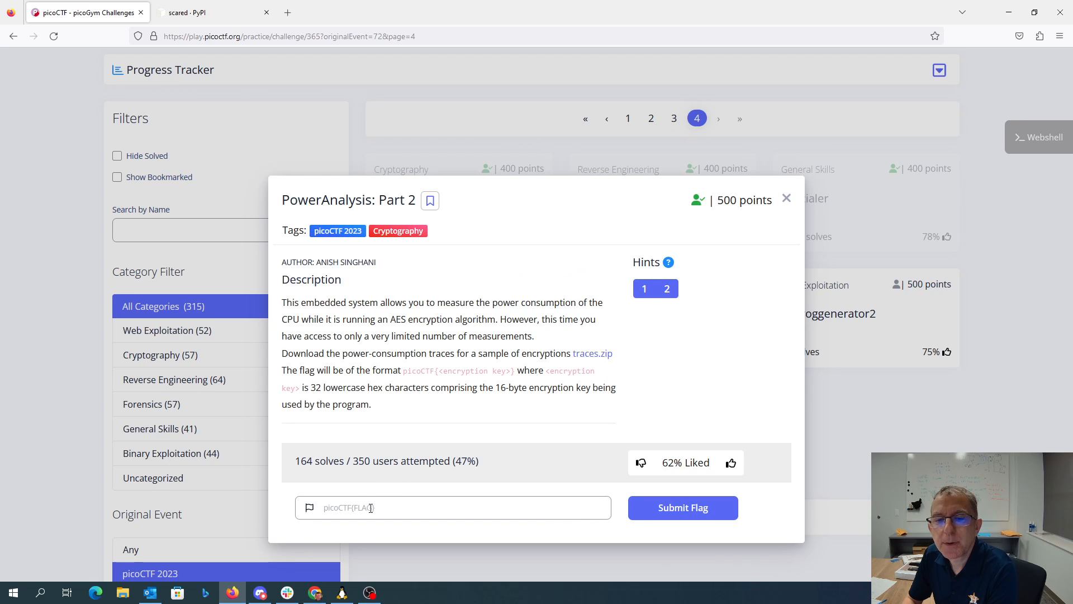
{"action": "type", "text": "picoCTF{b7698f76b7e524ee7cd80dbde0cdff59"}
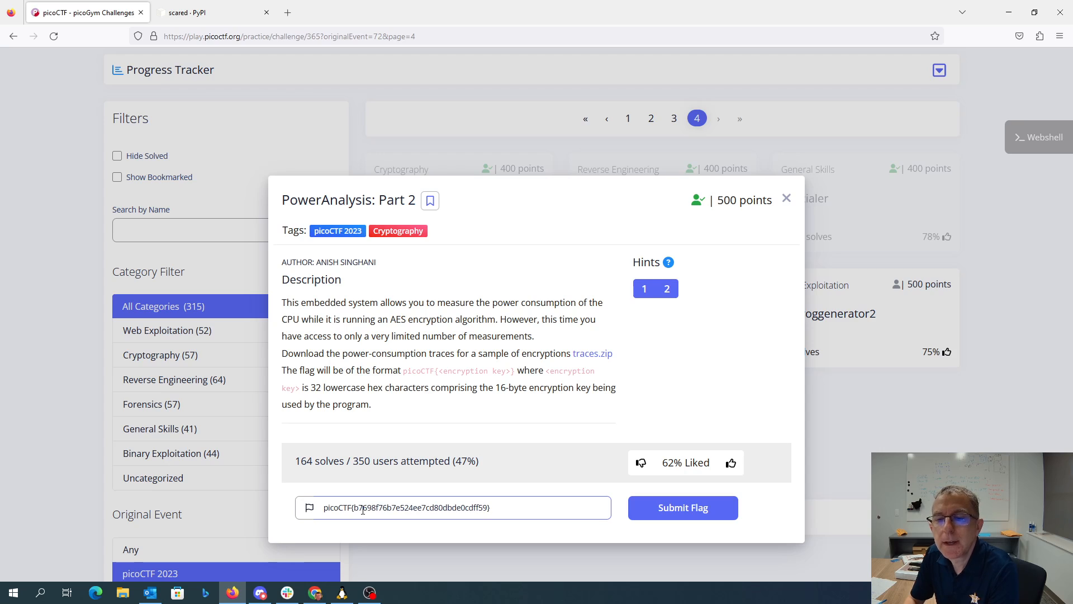
{"action": "left_click", "coordinate": [683, 507]}
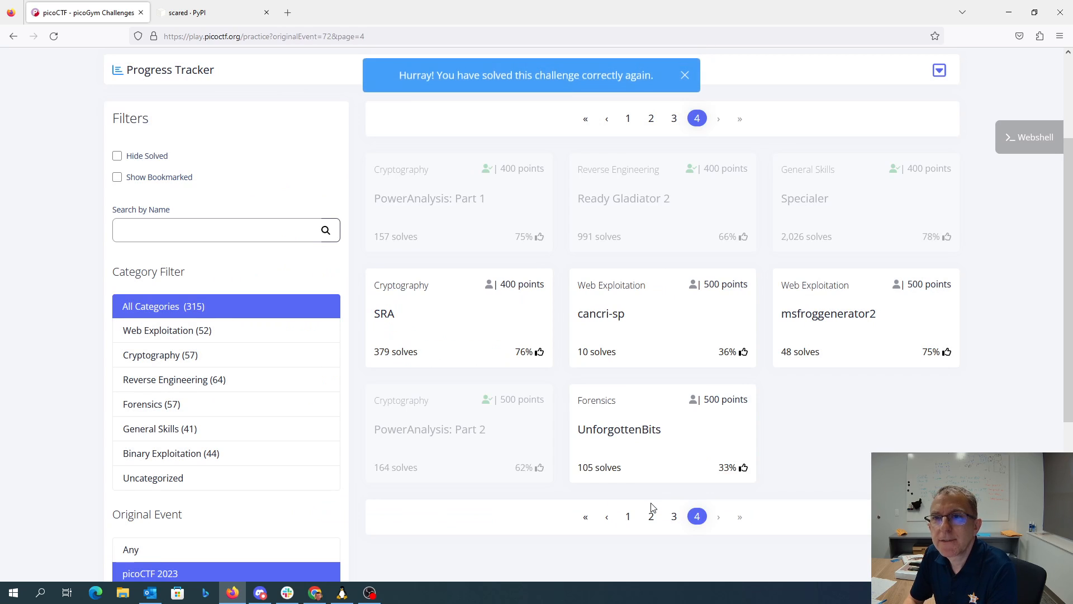